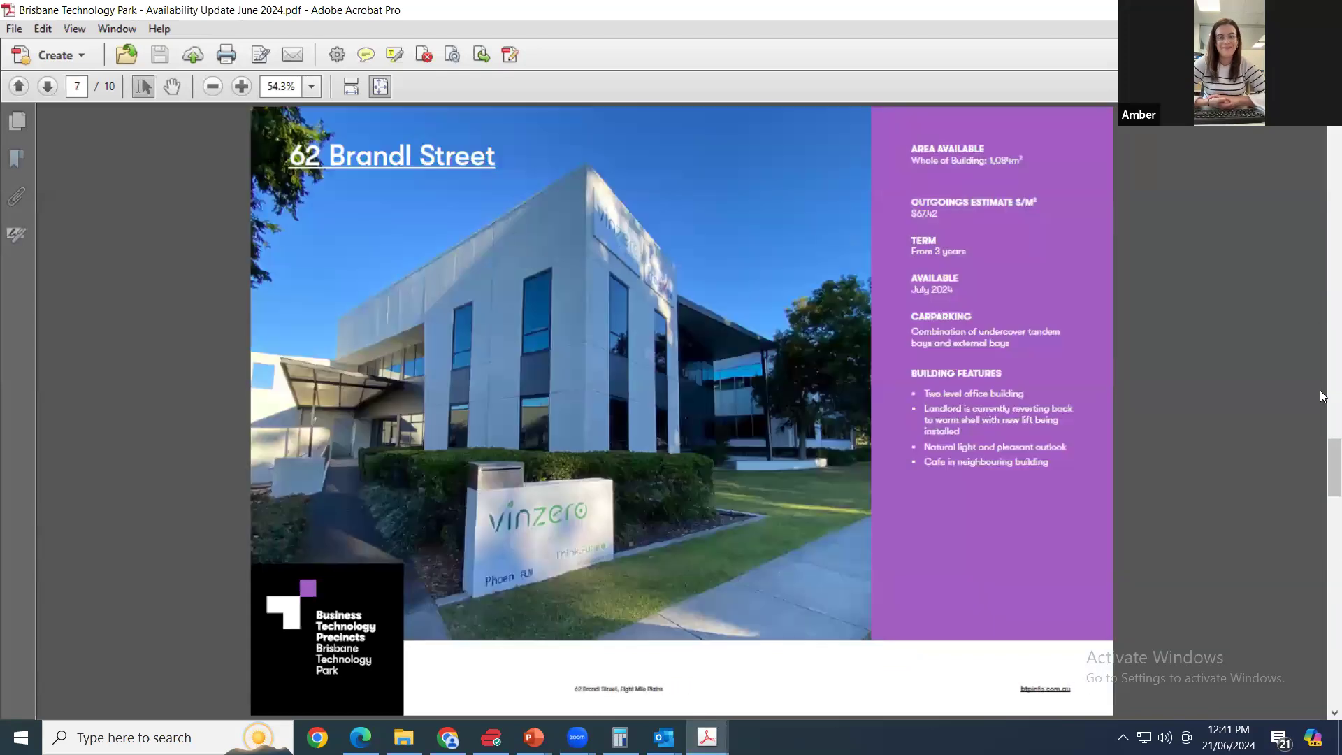
- Page back through 21 Brandl Street, 1 and 25 Miles Platting Road, then bring up the Northshore Hamilton update
left_click(17, 85)
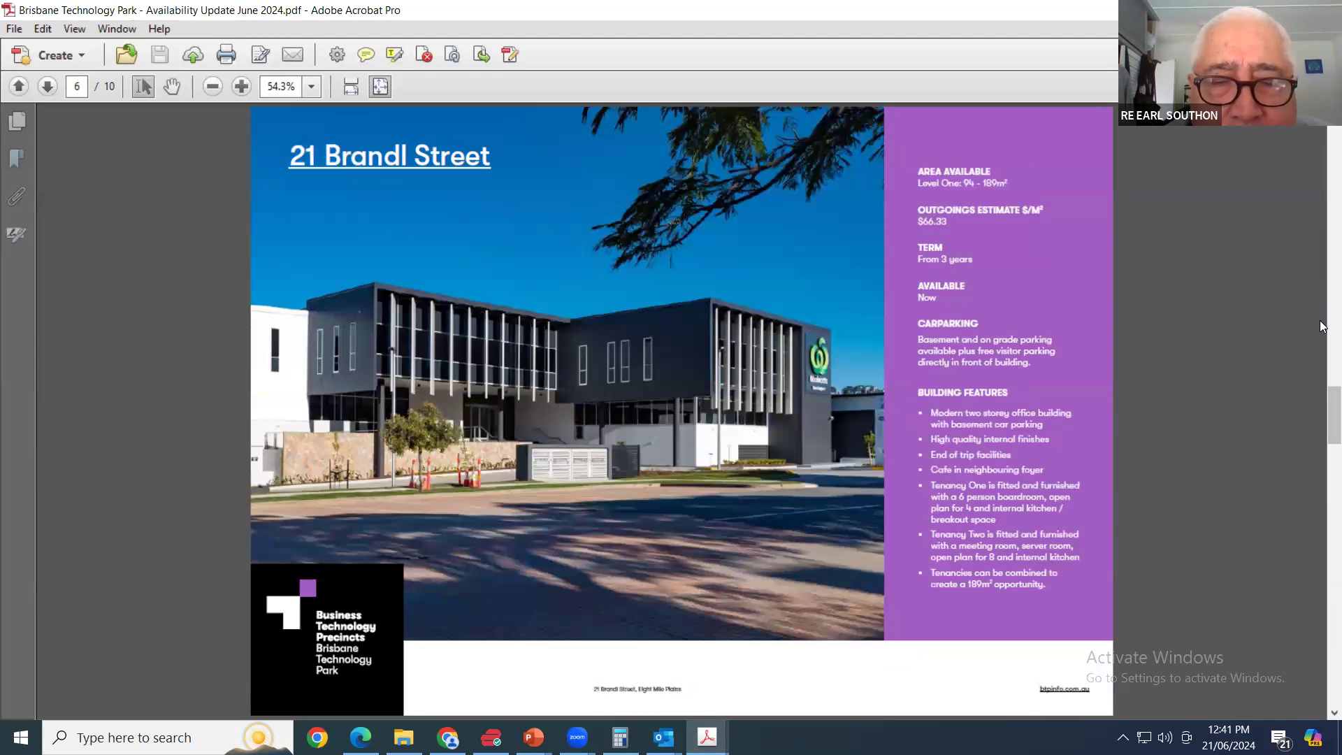
left_click(18, 86)
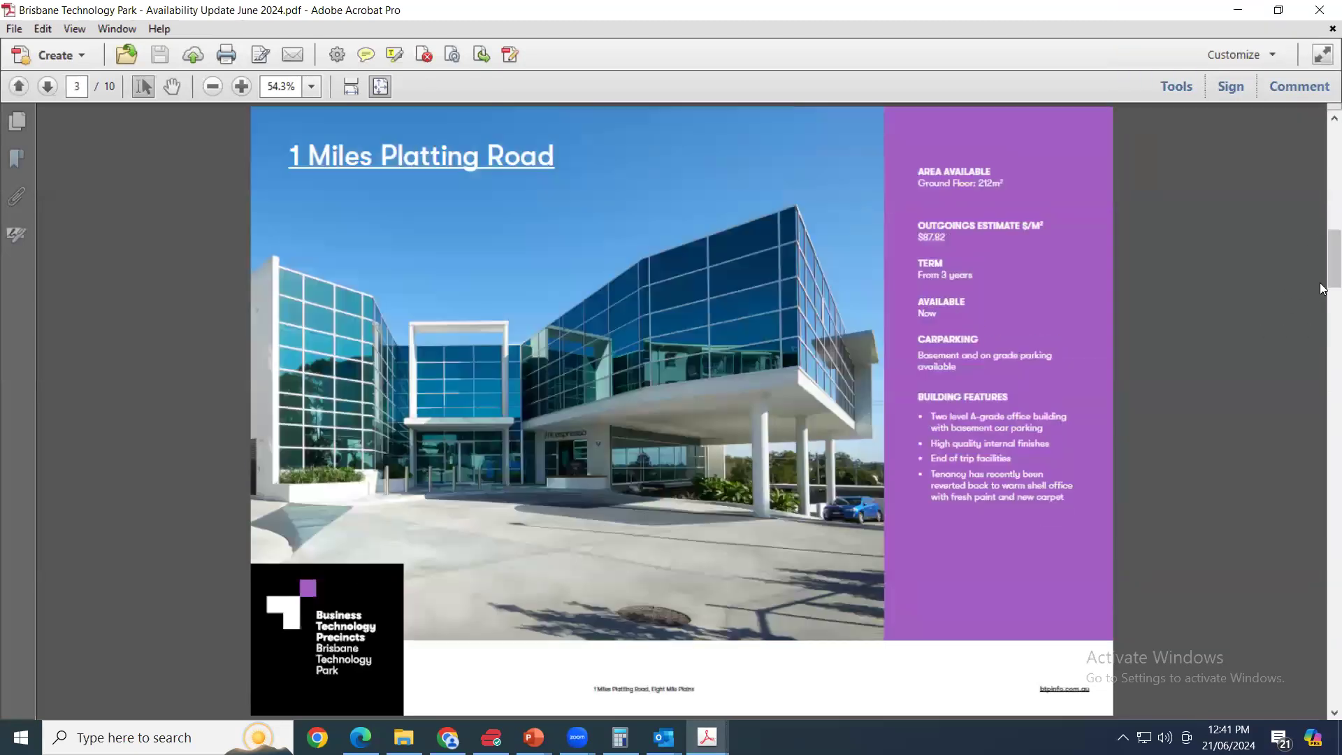
left_click(18, 85)
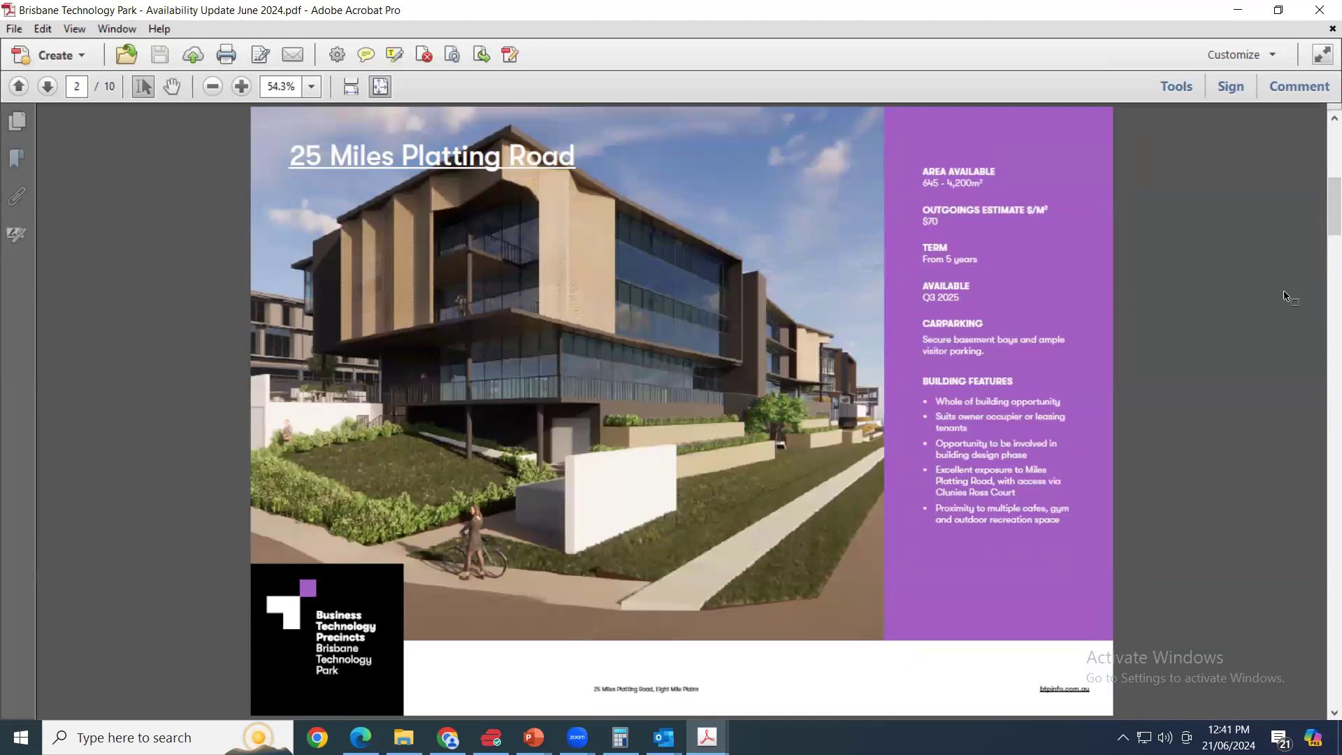
mouse_move(1322, 318)
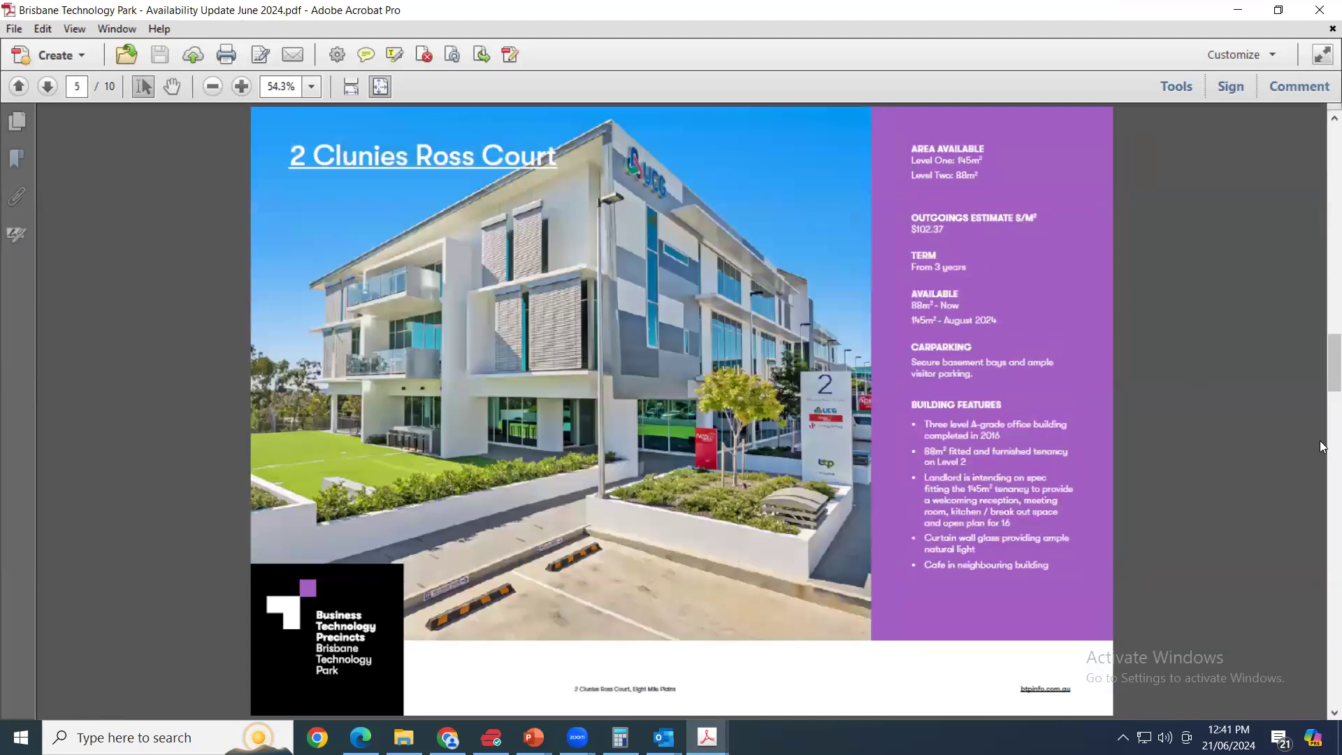
left_click(46, 87)
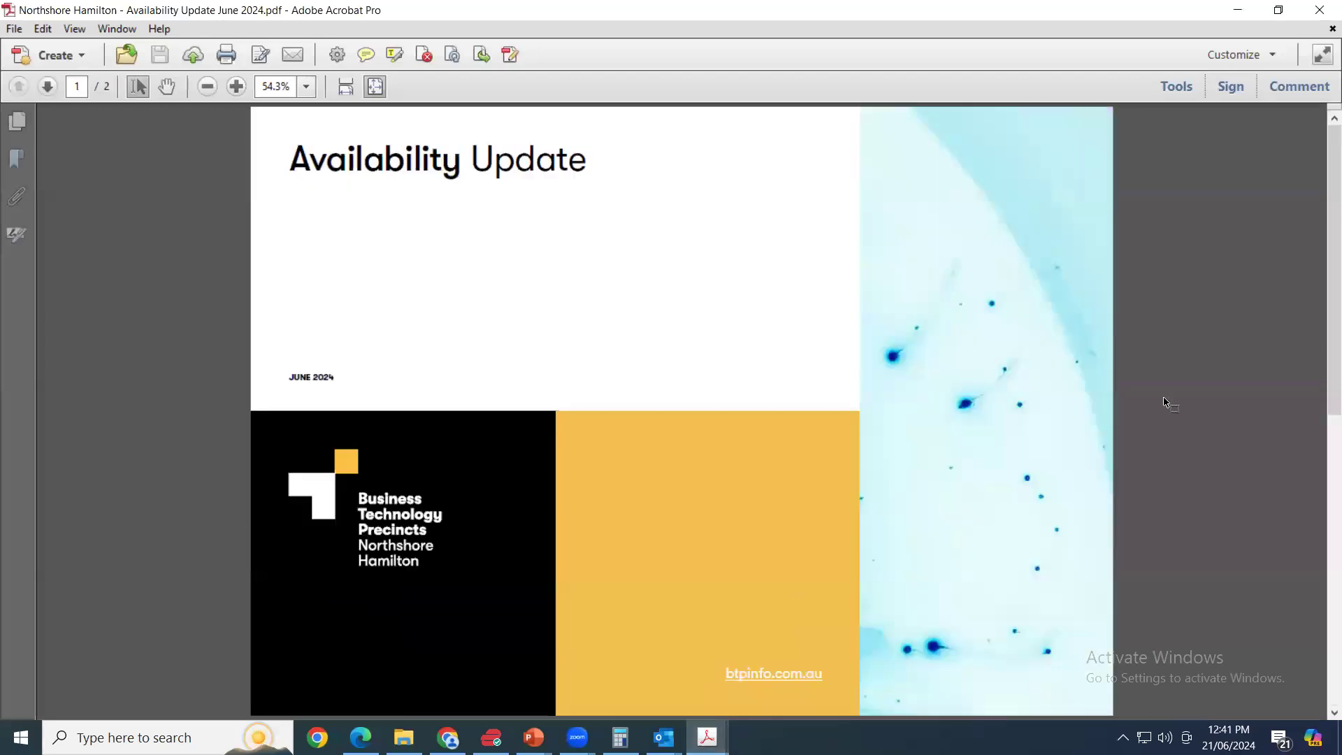
mouse_move(1322, 372)
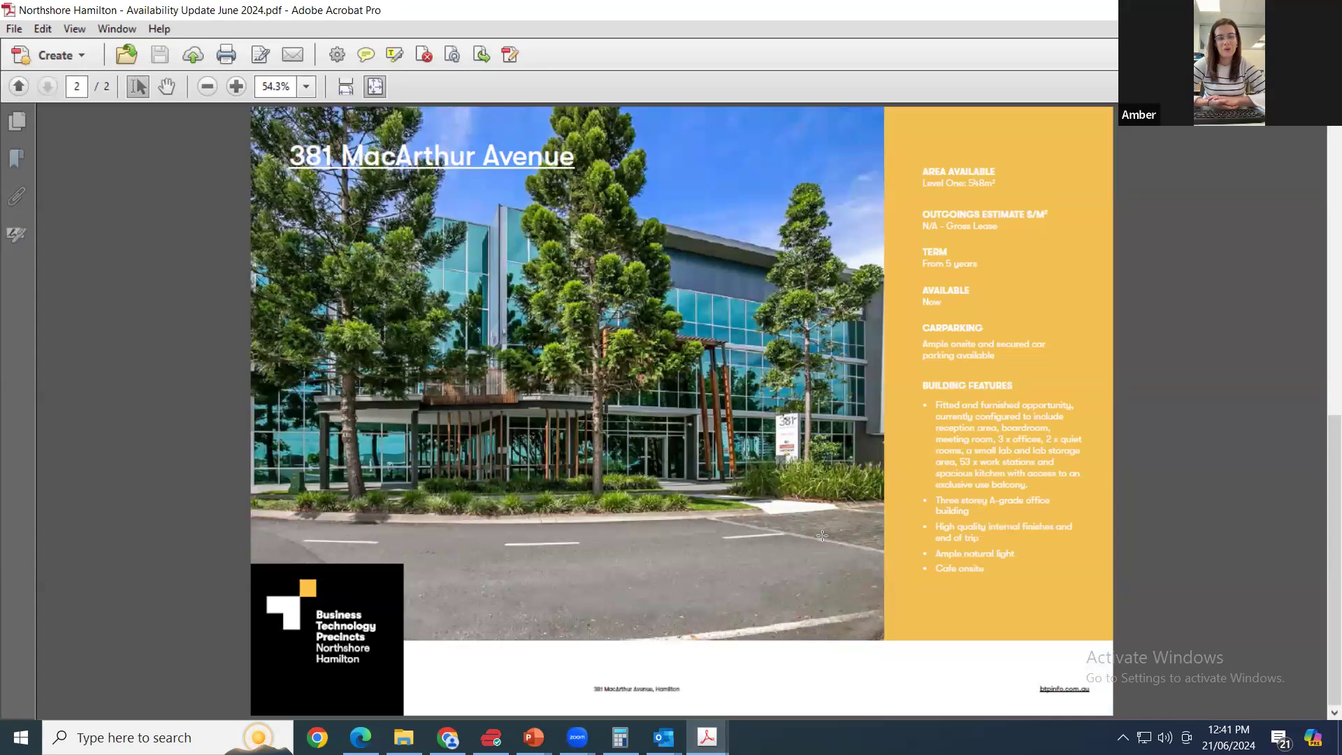
mouse_move(825, 521)
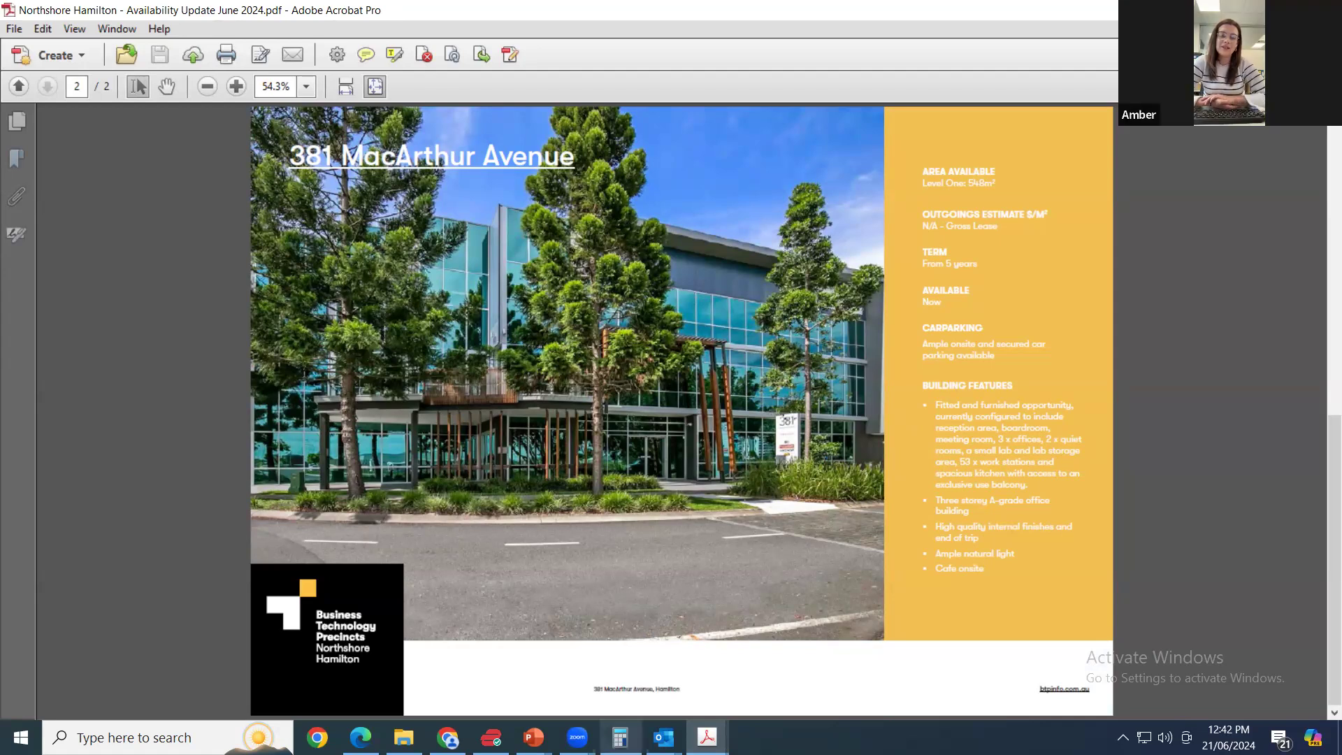
- Bring up Windows Calculator alongside the 381 MacArthur Avenue listing
left_click(620, 737)
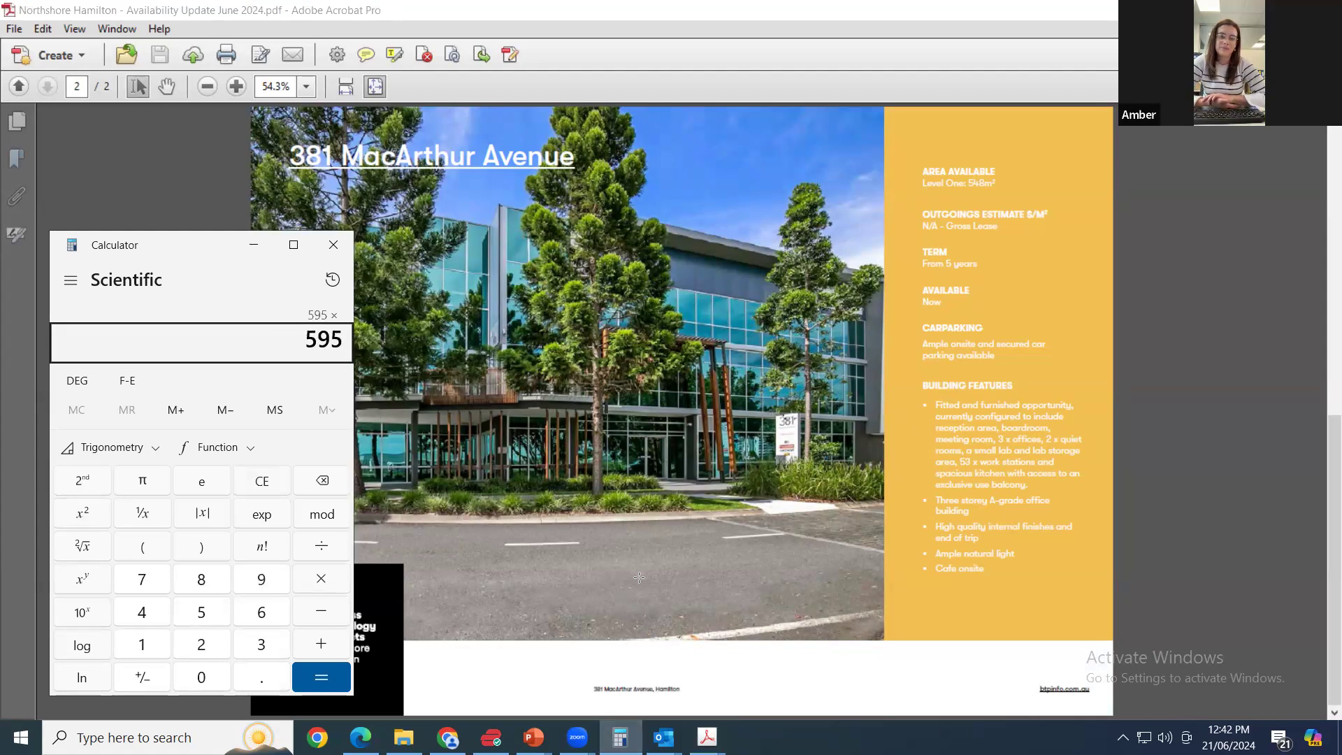
- Compute 595 × 548 = 326,060, then × 0.165 = 53,799.9, and bring up the Westlink Green update
left_click(322, 677)
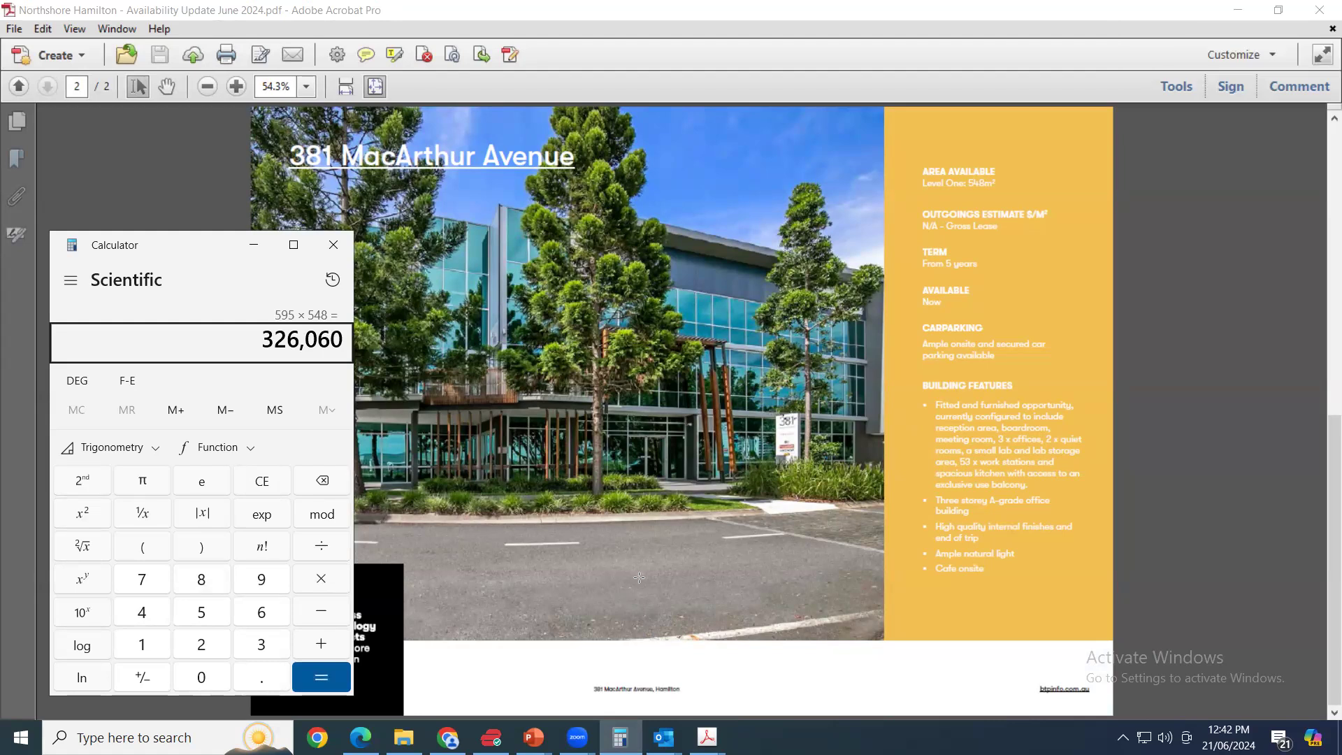
left_click(321, 577)
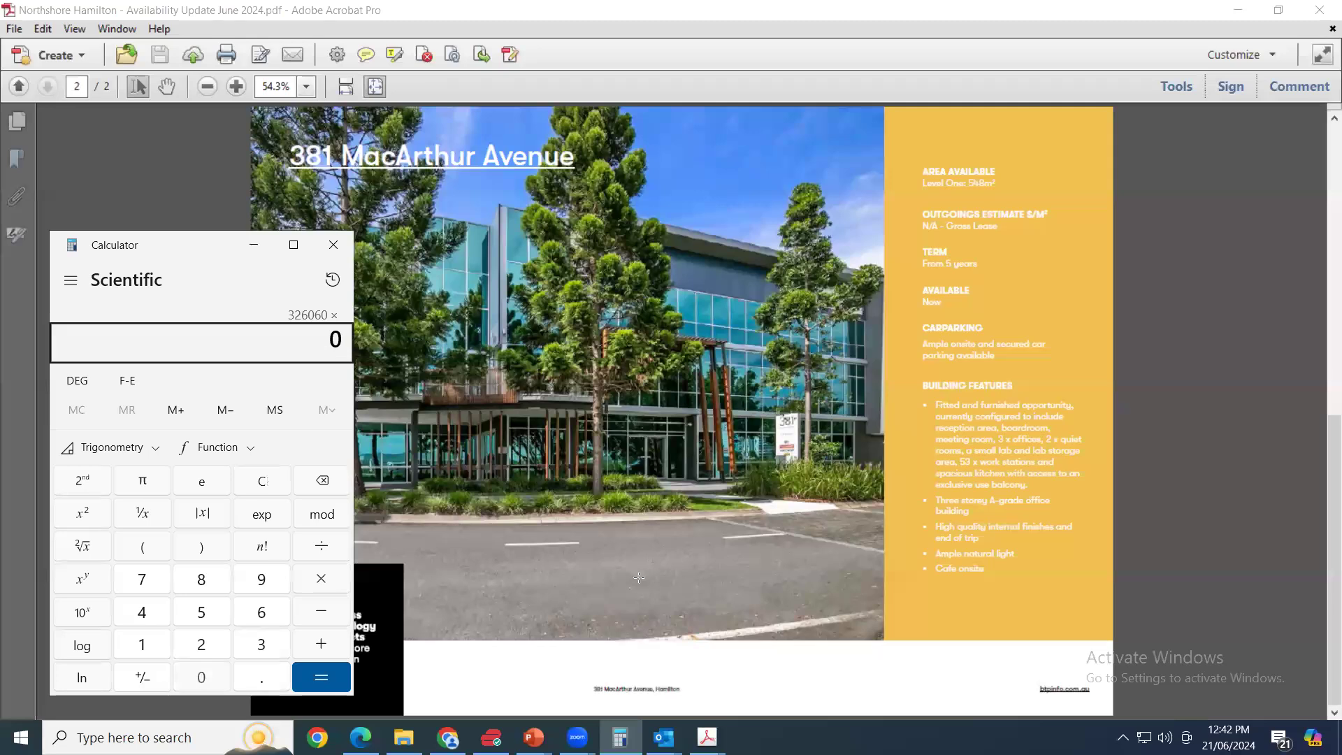
left_click(322, 677)
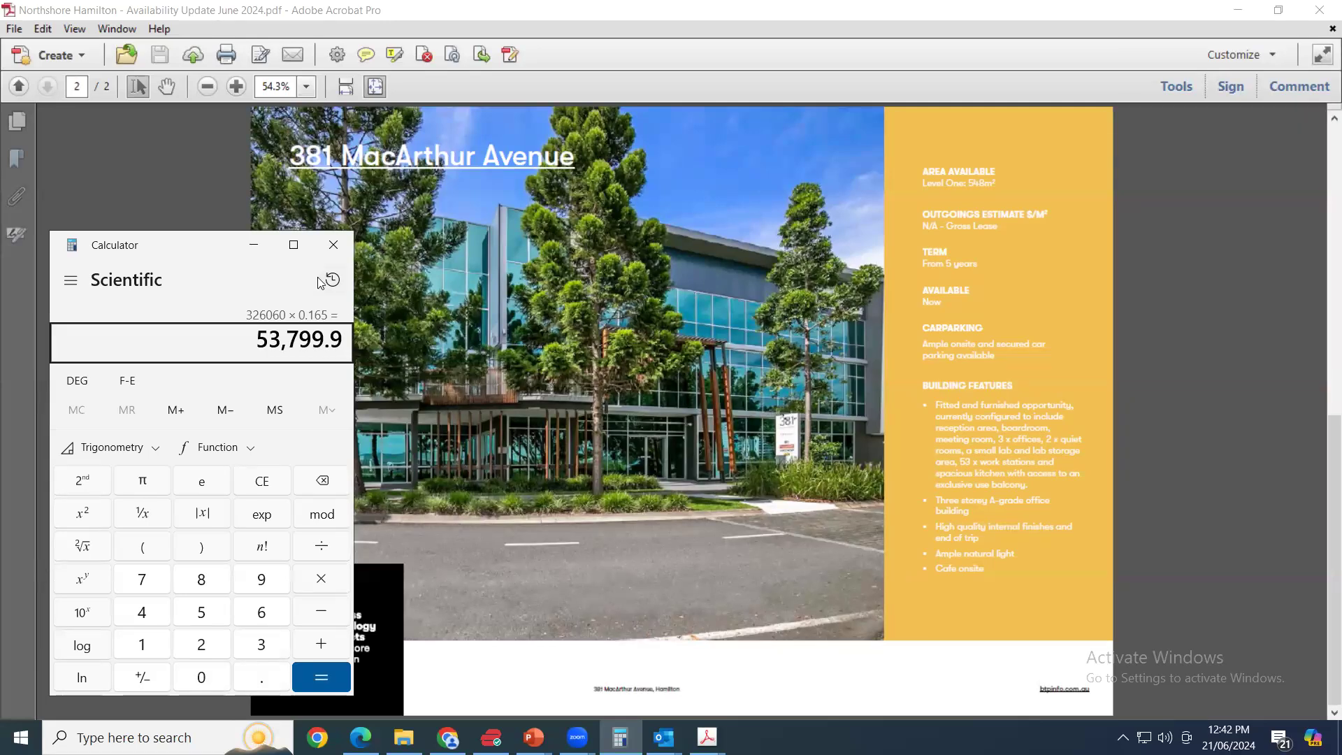
left_click(333, 245)
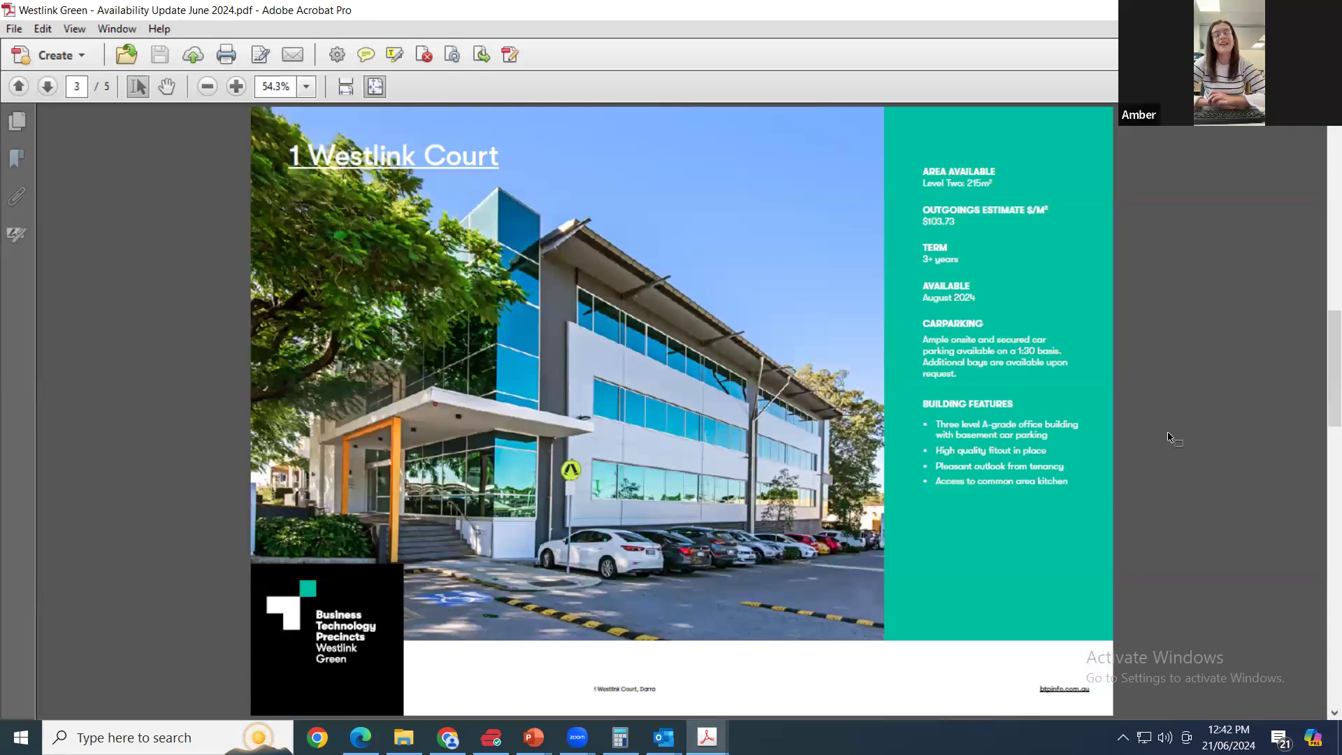
- View the calculator result beside the Westlink Green report, then minimize the calculator
left_click(47, 85)
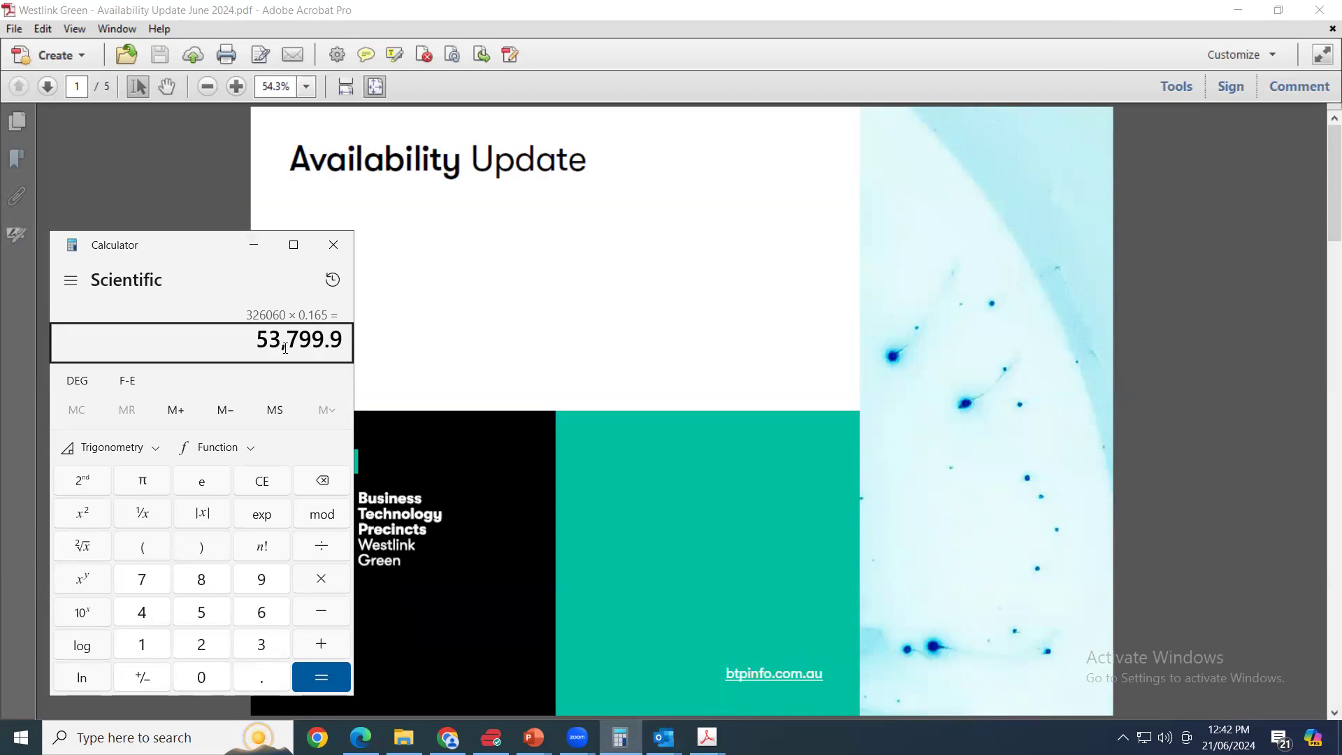
mouse_move(253, 245)
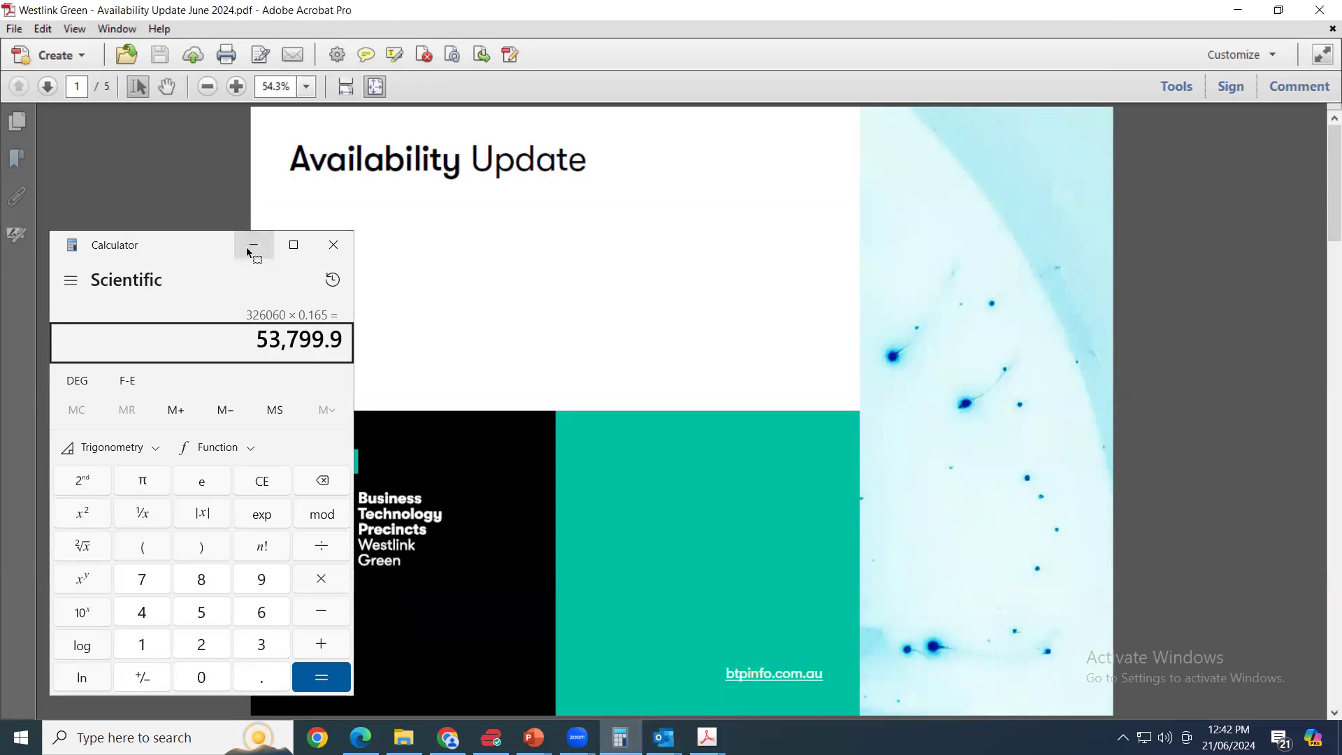
left_click(254, 244)
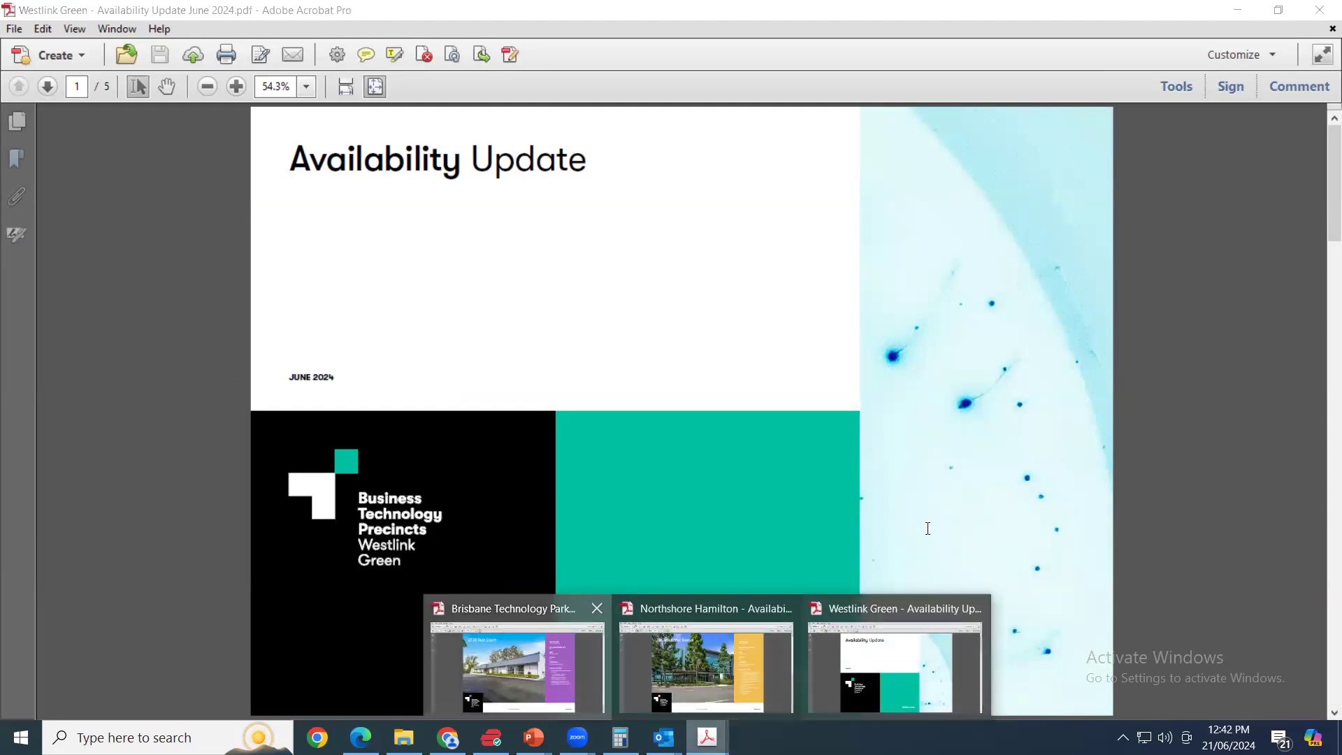
- Bring the Brisbane Technology Park update forward and page back to 2 Clunies Ross Court
left_click(518, 673)
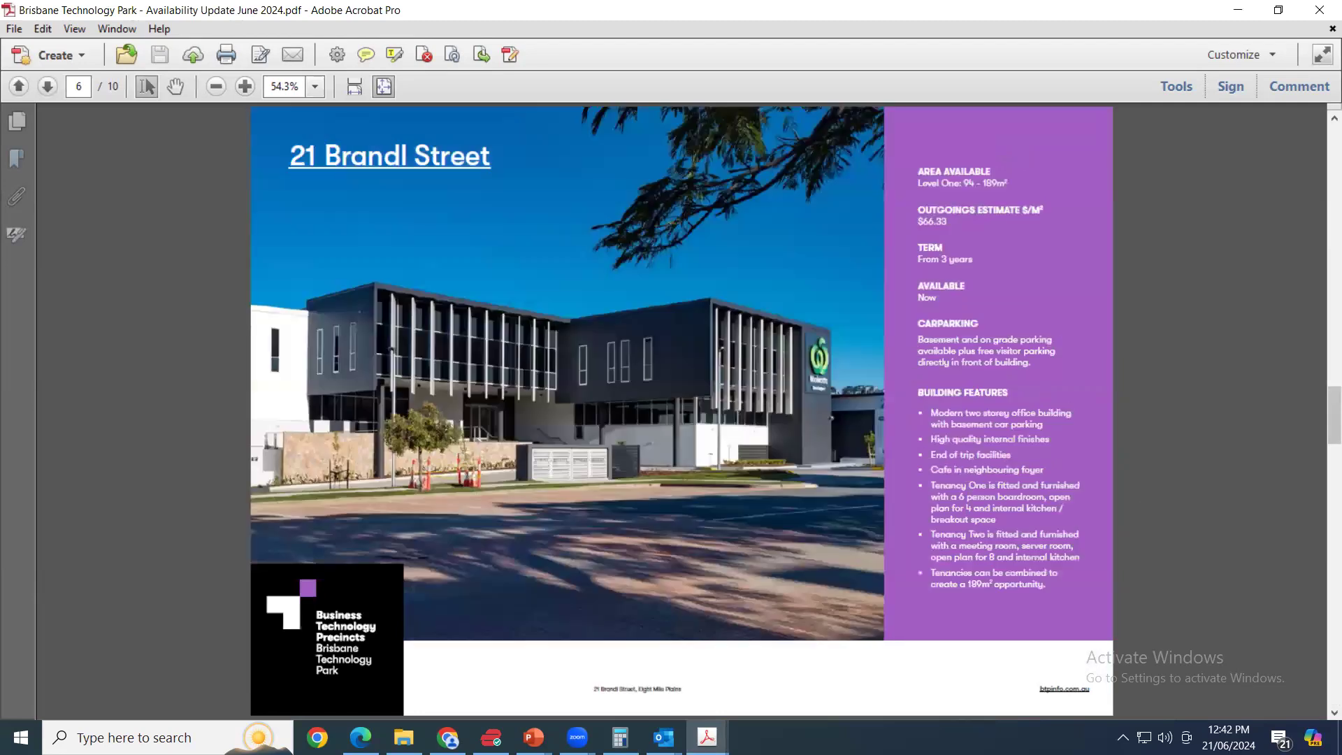
left_click(16, 85)
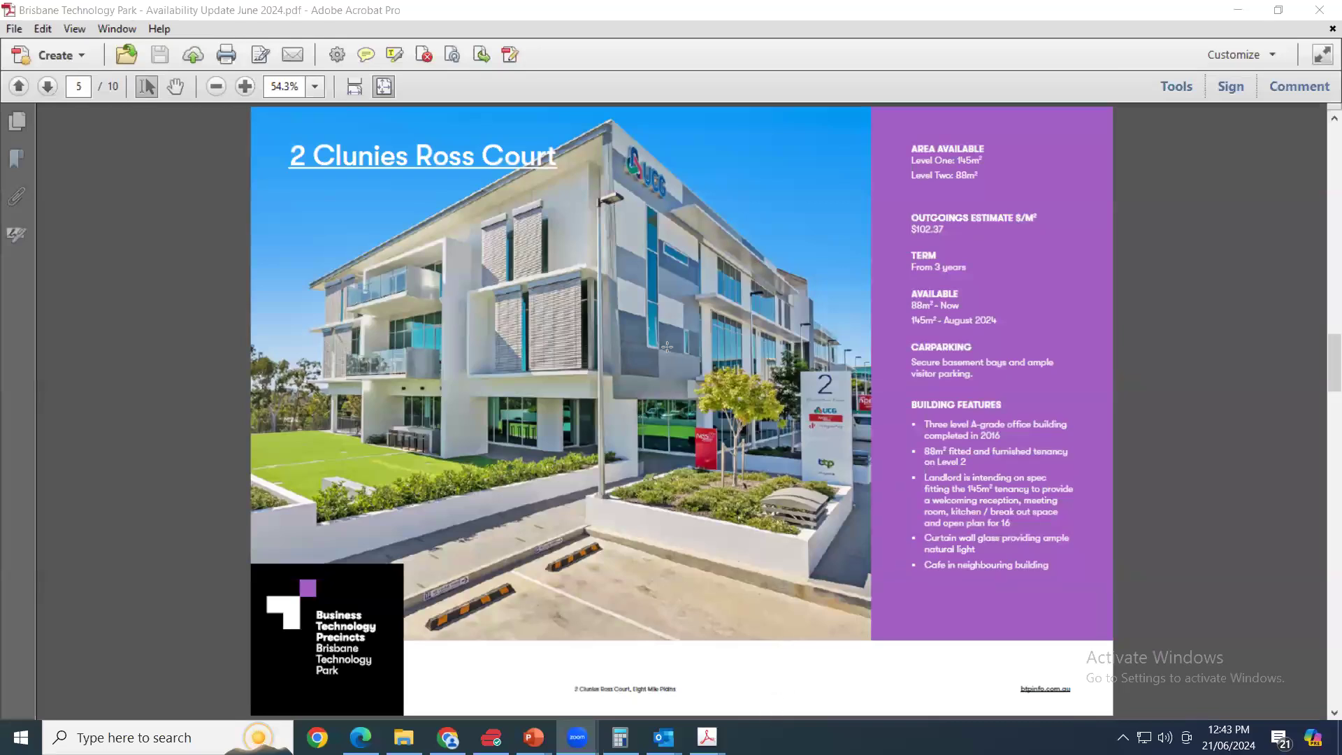
mouse_move(605, 379)
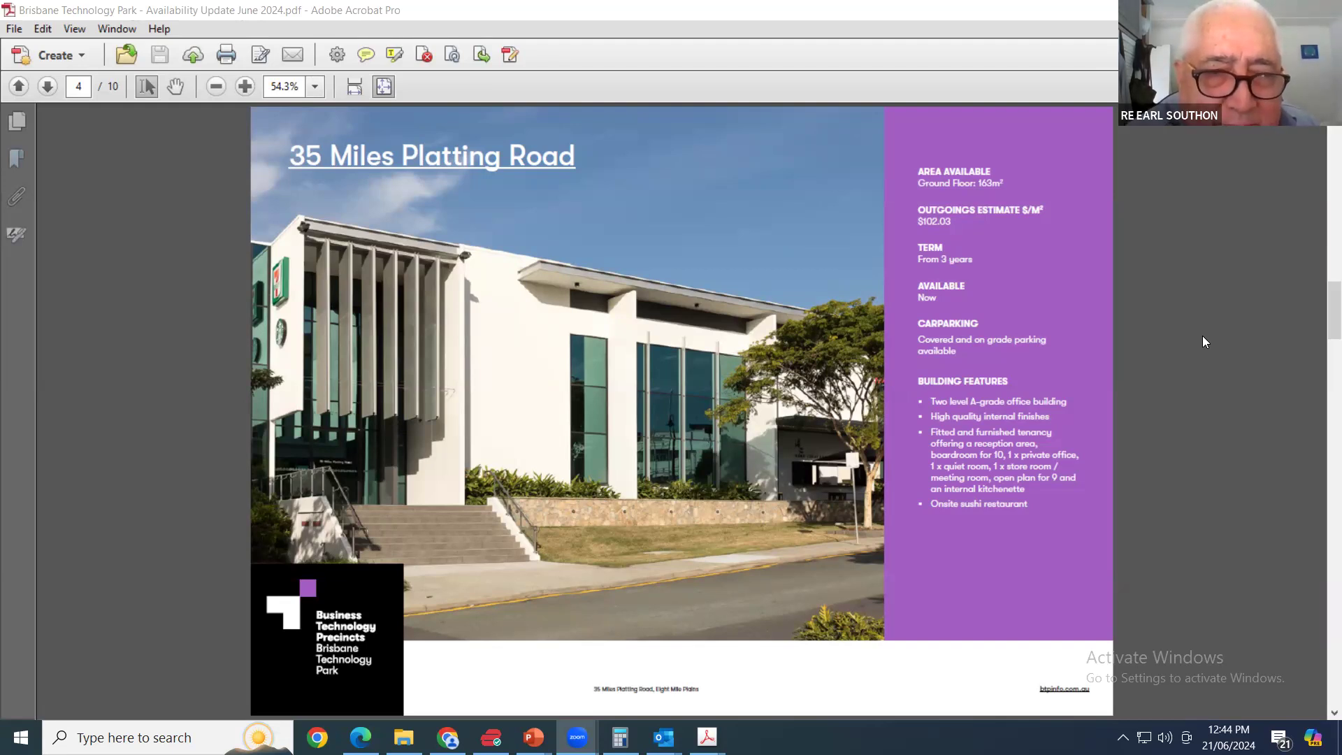
mouse_move(847, 248)
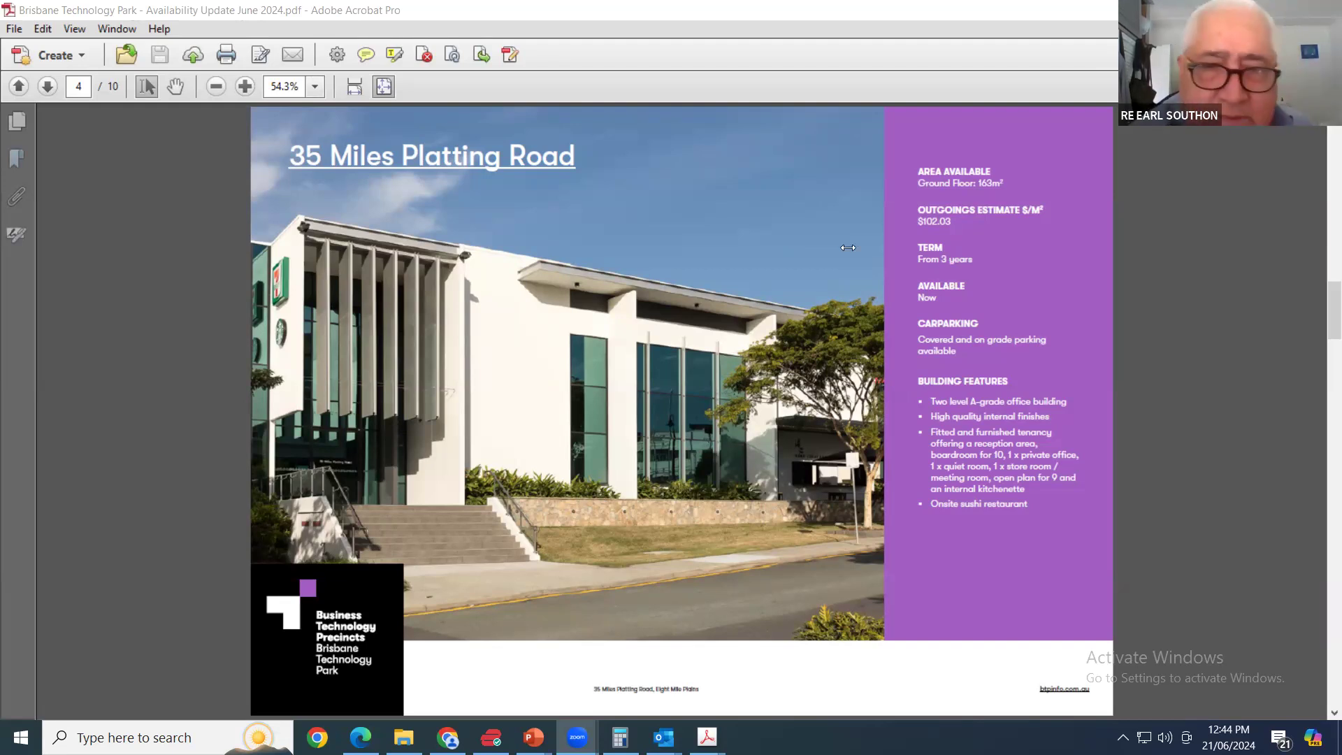